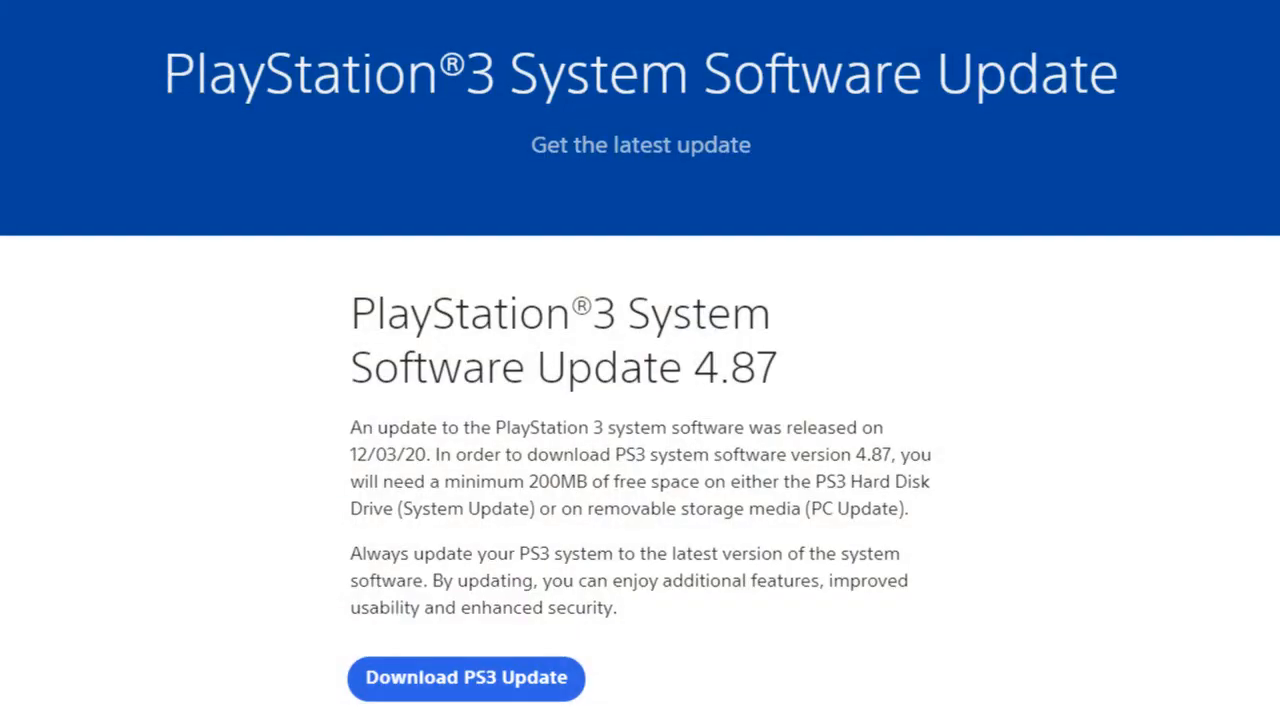
Play the soloed Reference track to hear the original PS3 startup sound
{"action": "scroll", "scroll_direction": "down", "scroll_amount": 3}
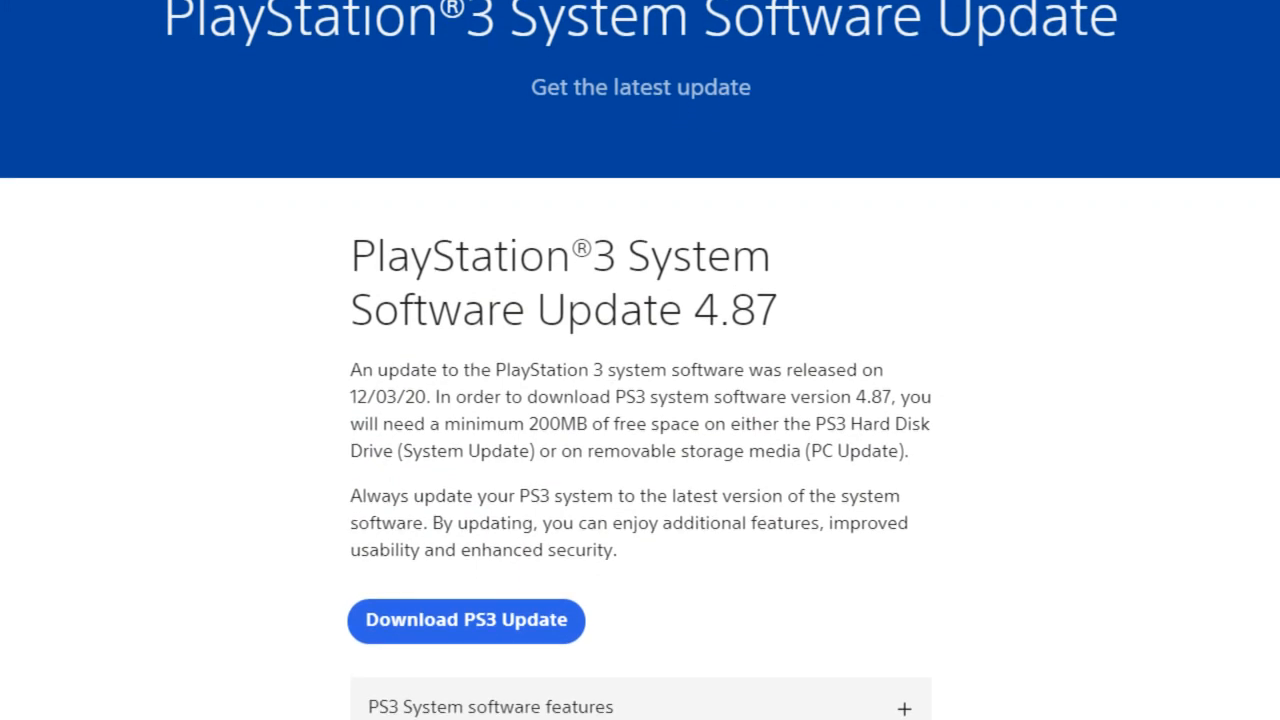
{"action": "scroll", "scroll_direction": "down", "scroll_amount": 3}
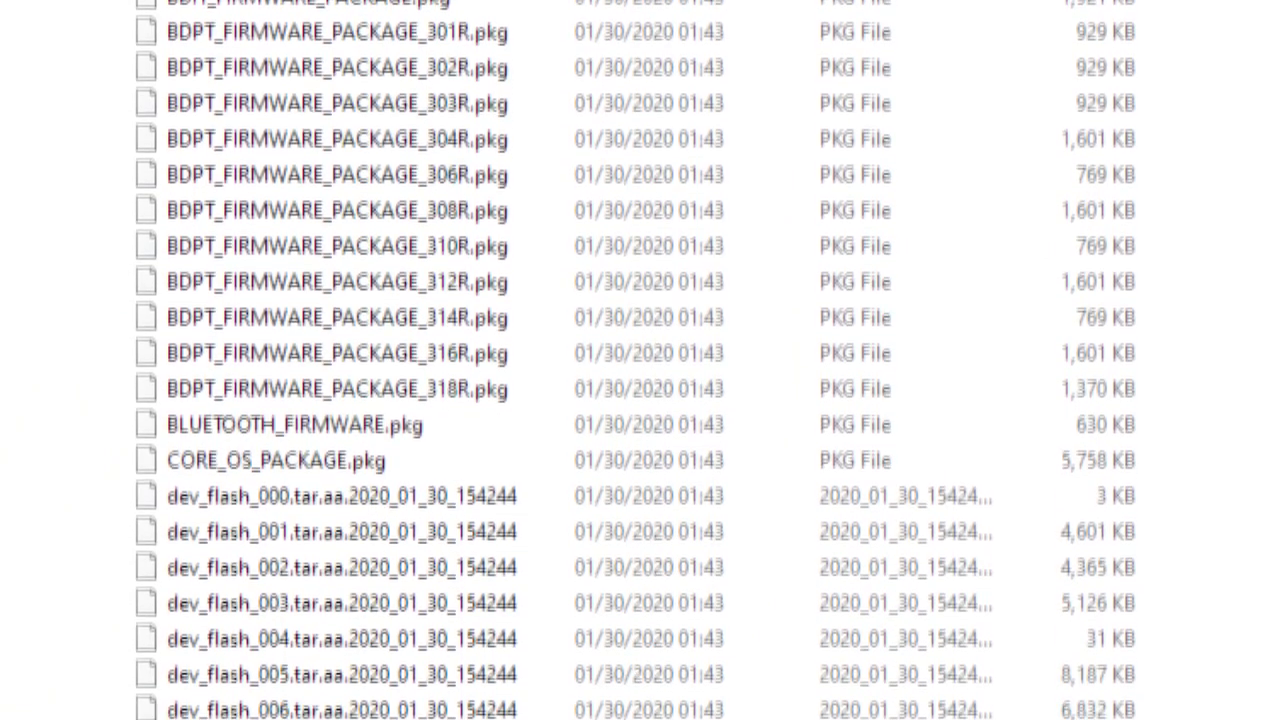
{"action": "scroll", "scroll_direction": "down", "scroll_amount": 3}
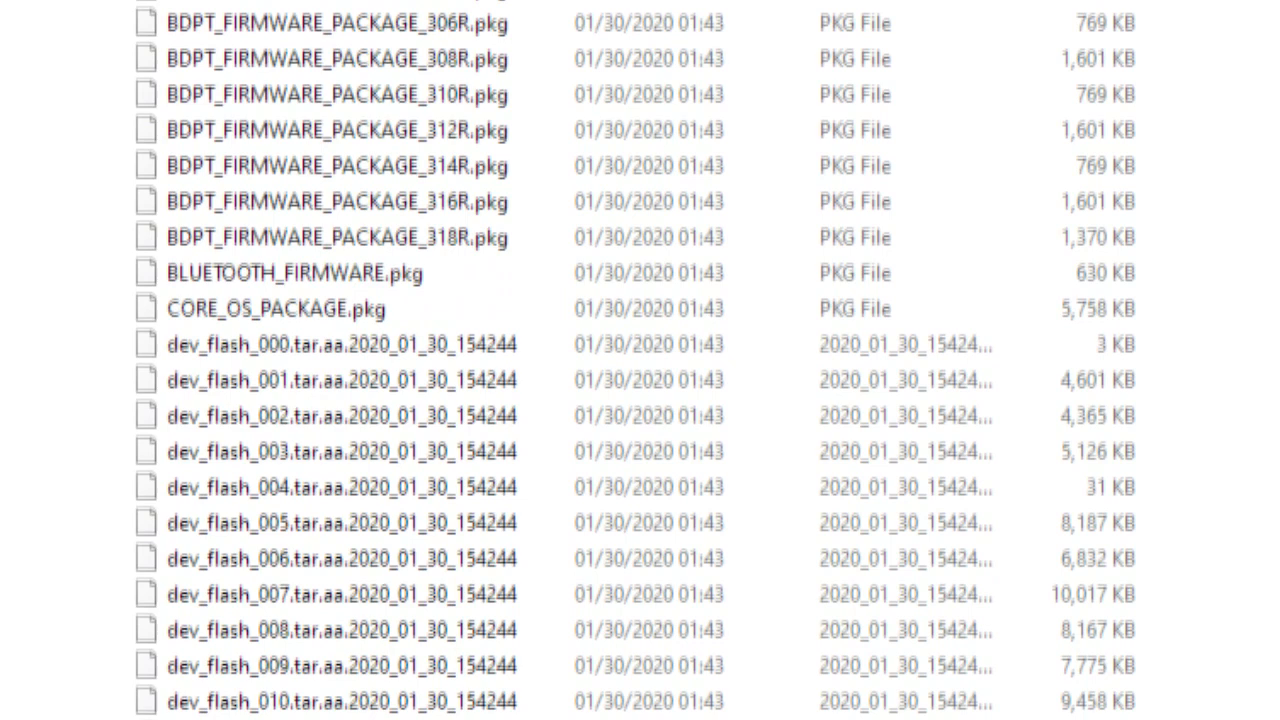
{"action": "scroll", "scroll_direction": "down", "scroll_amount": 3}
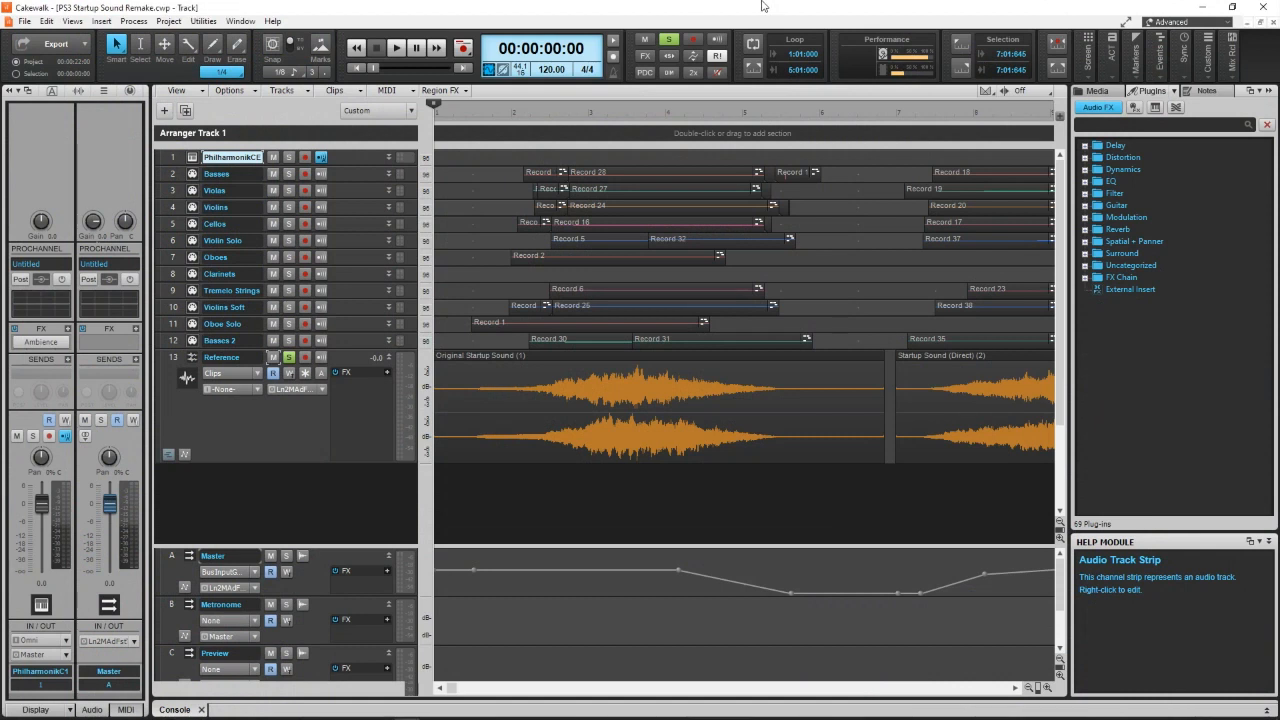
{"action": "left_click", "coordinate": [396, 47]}
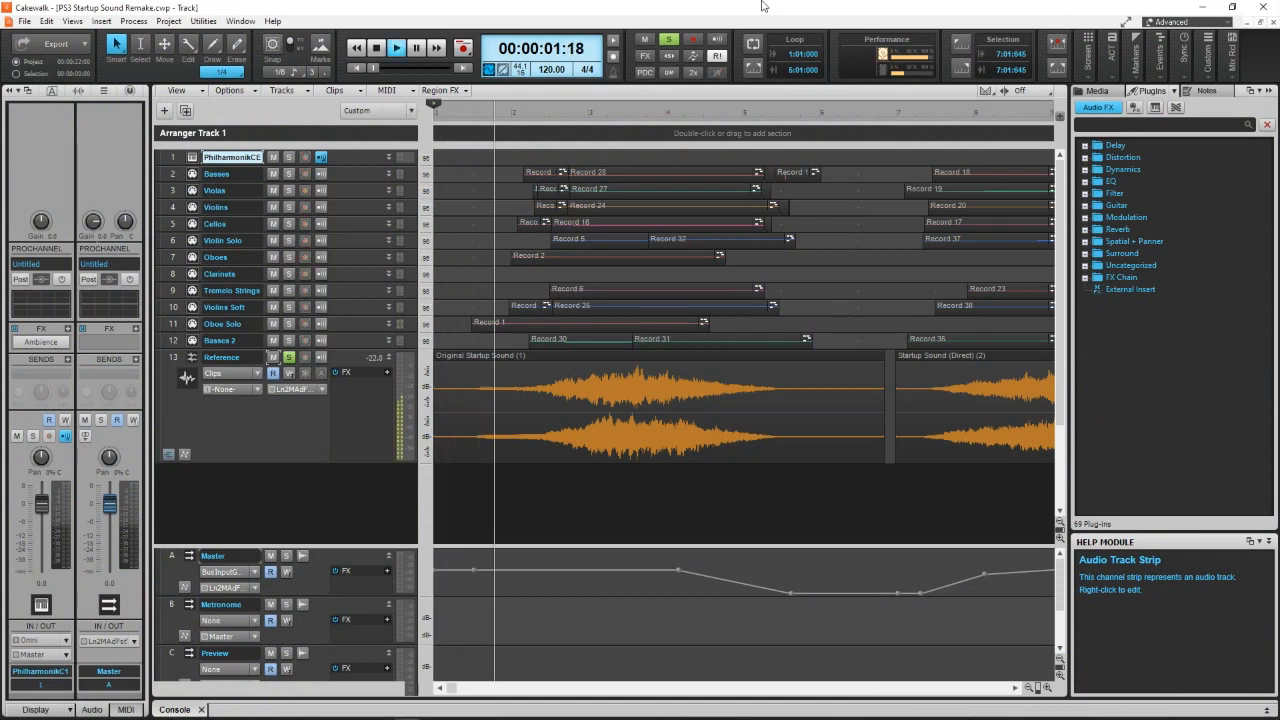
{"action": "left_click", "coordinate": [395, 47]}
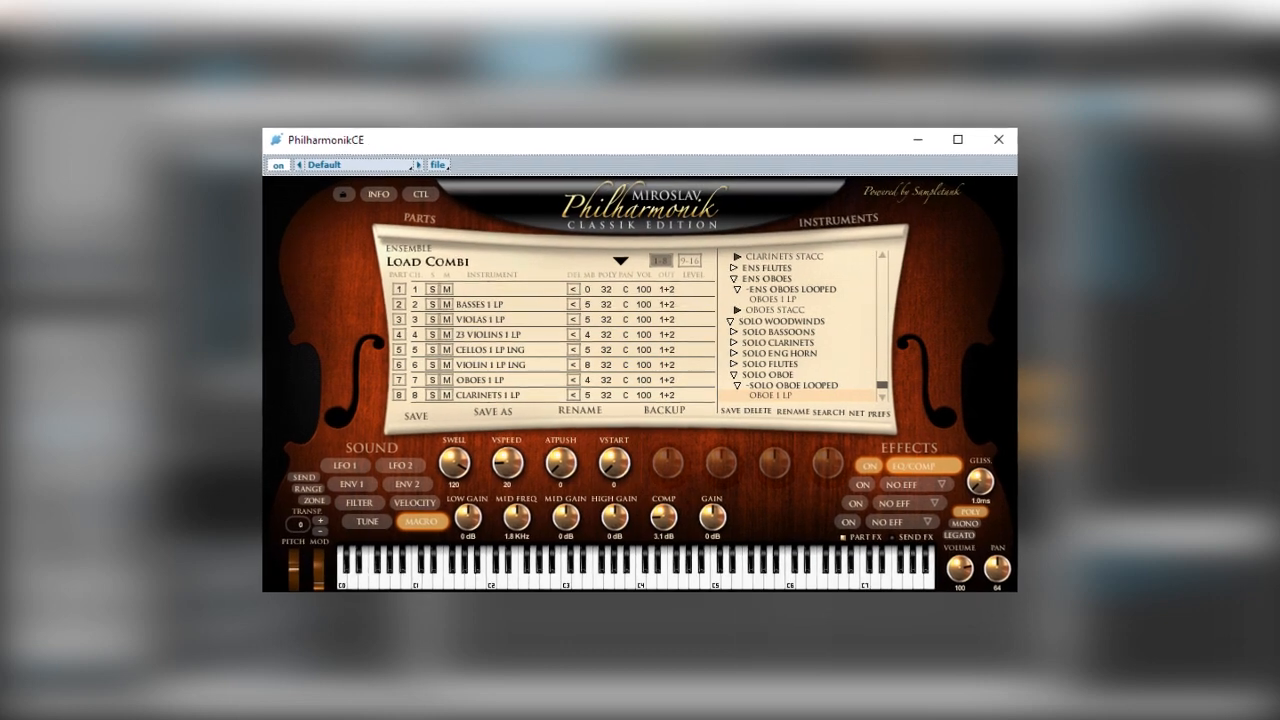
Review the basses, violas, violins, cellos, oboes and clarinets in Philharmonik CE, then close it
{"action": "left_click_drag", "start_coordinate": [640, 140], "coordinate": [640, 124]}
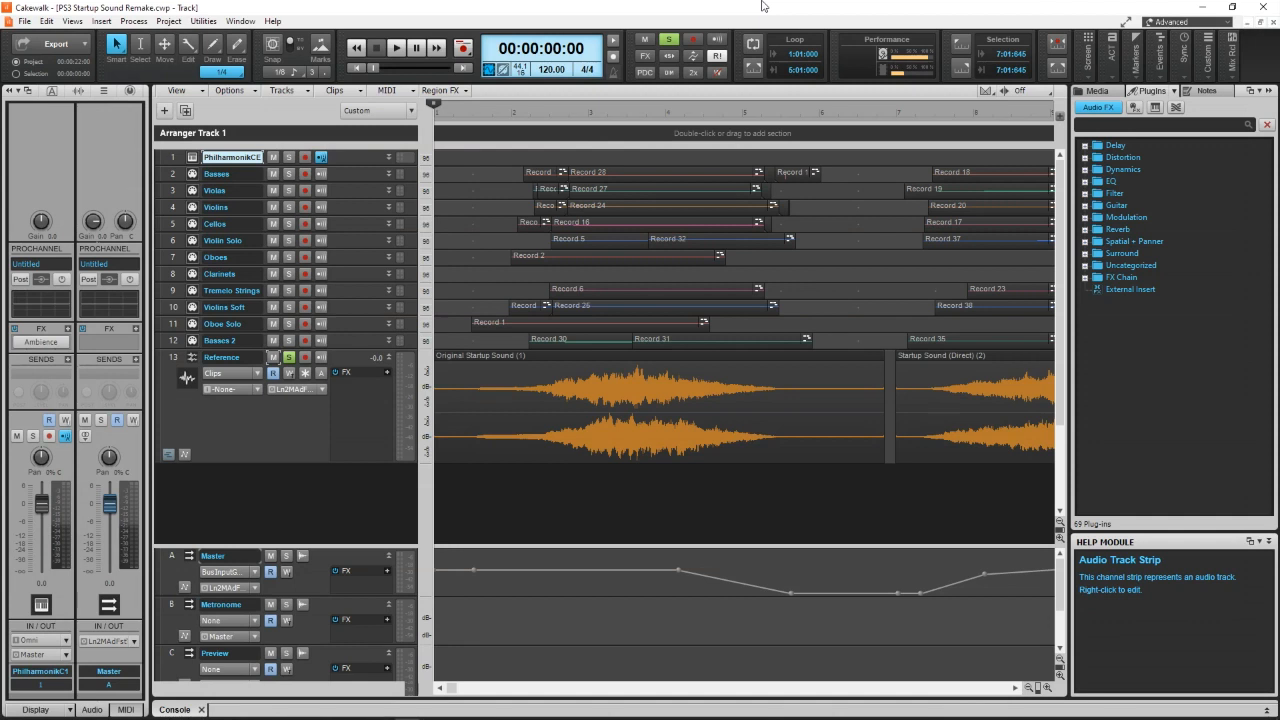
Unsolo the Reference track and play back the orchestral startup-sound recreation
{"action": "left_click", "coordinate": [396, 47]}
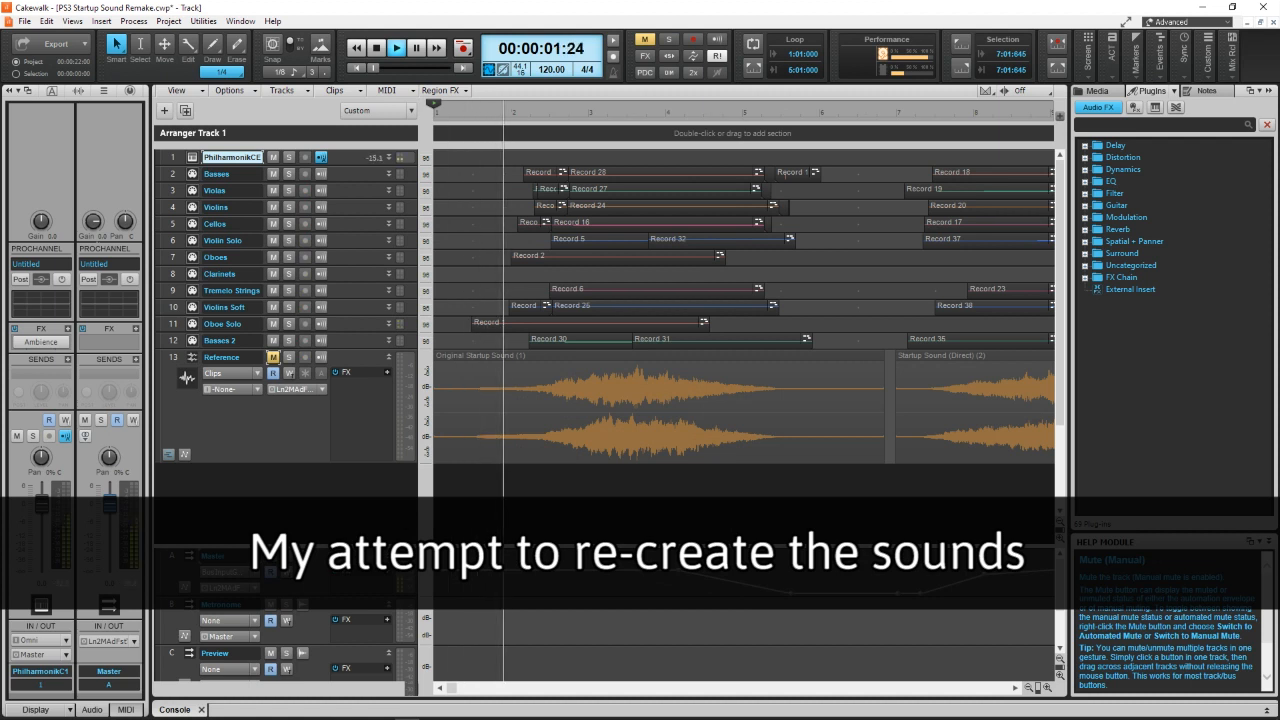
{"action": "left_click", "coordinate": [396, 47]}
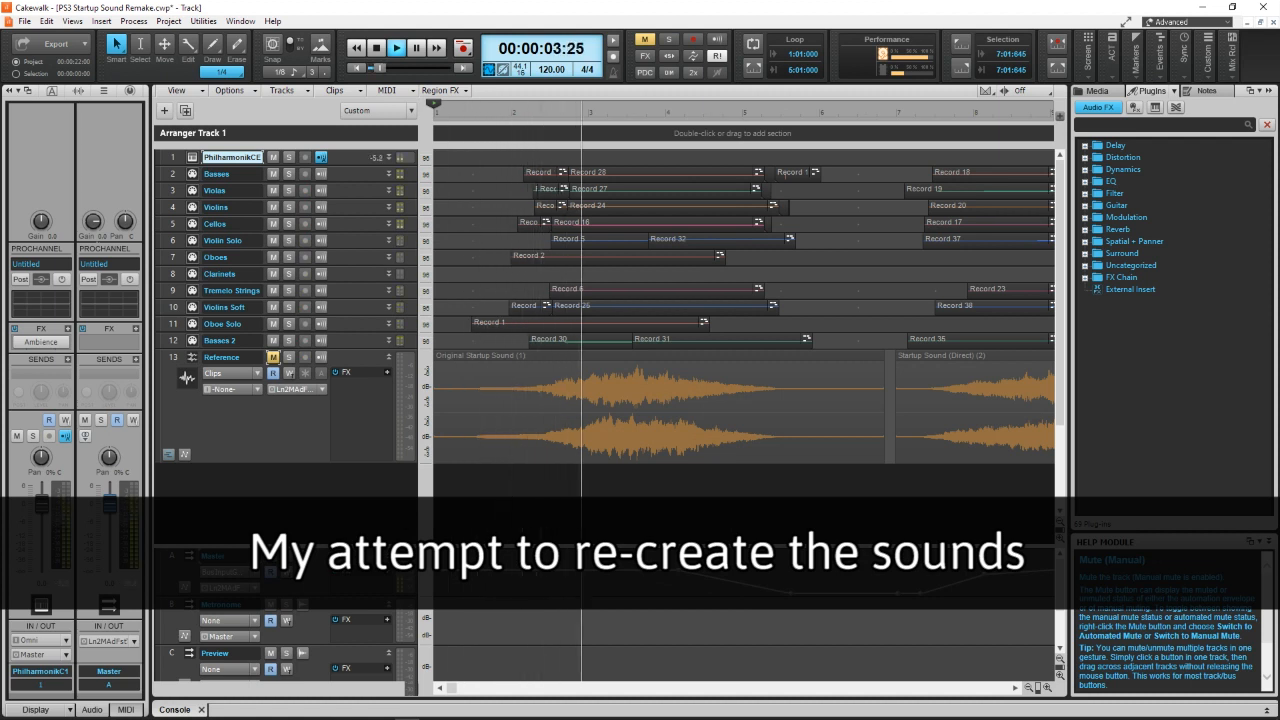